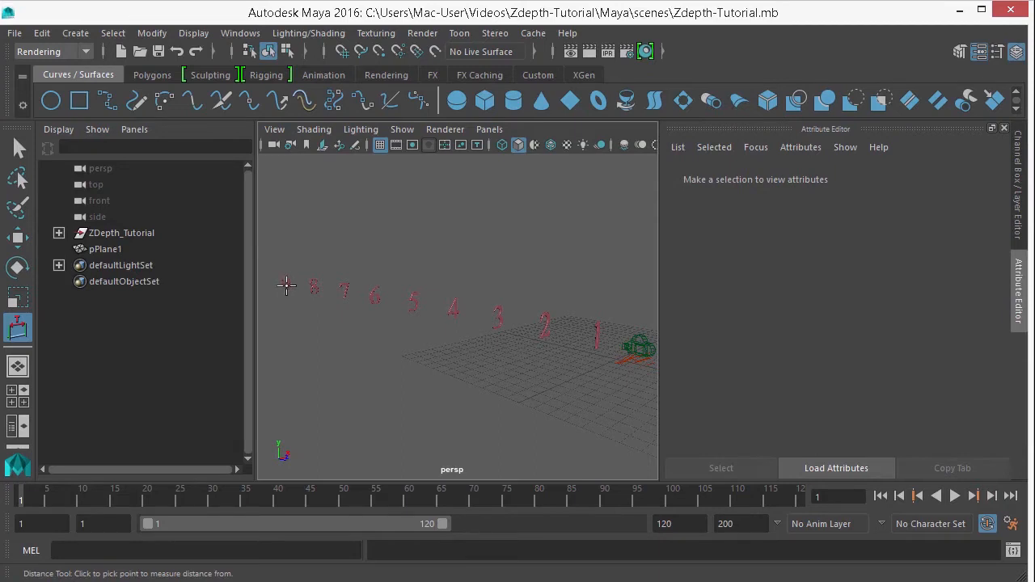
mouse_move(285, 299)
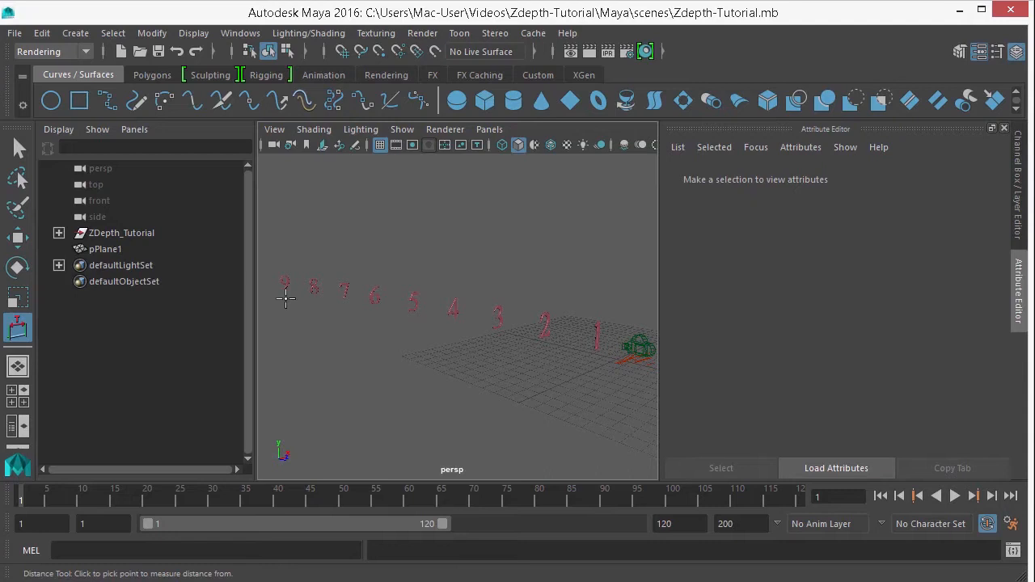
Measure the distance from the farthest number 9 to the camera, about 60.13 units
click(74, 33)
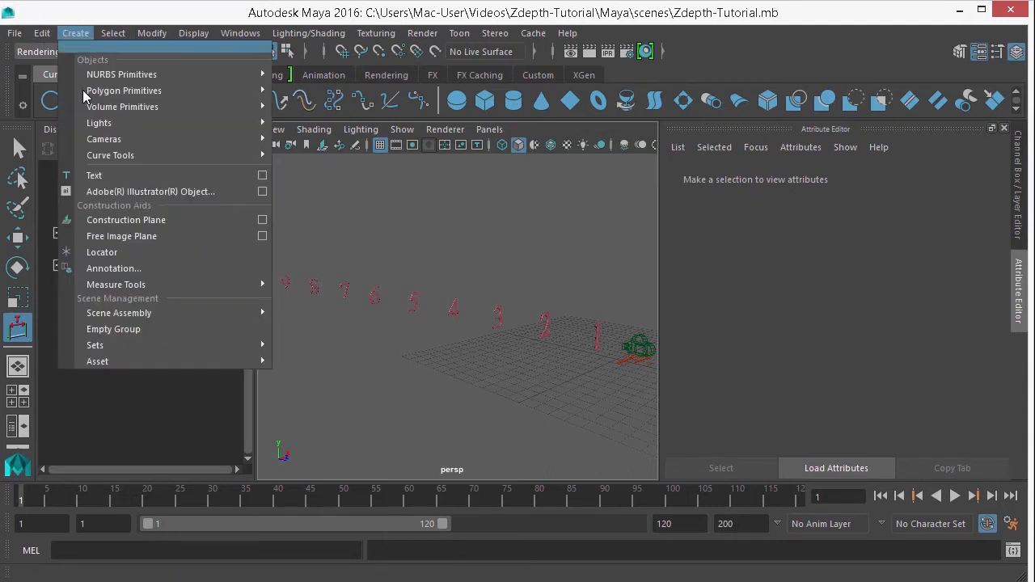
mouse_move(116, 283)
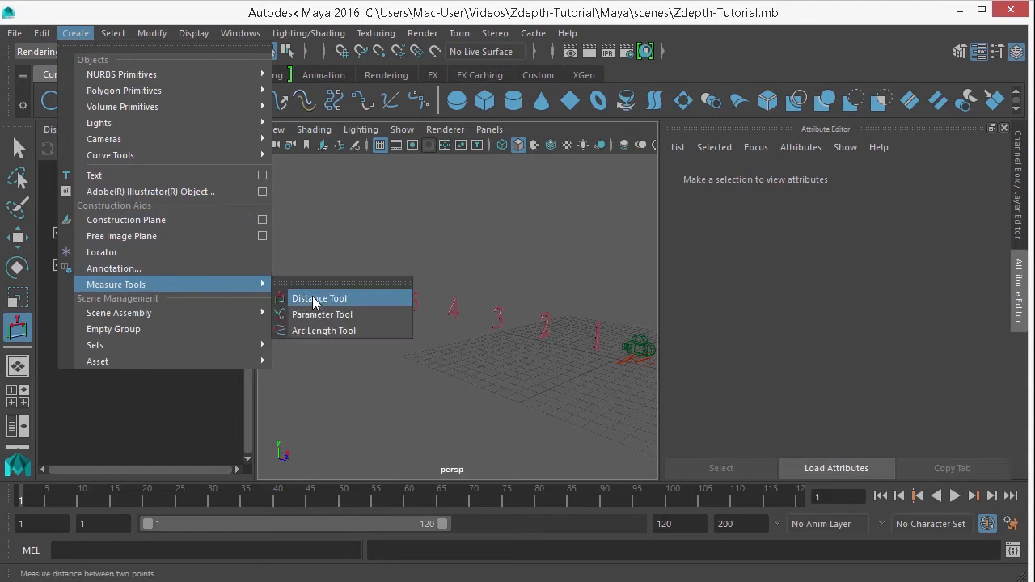
click(319, 297)
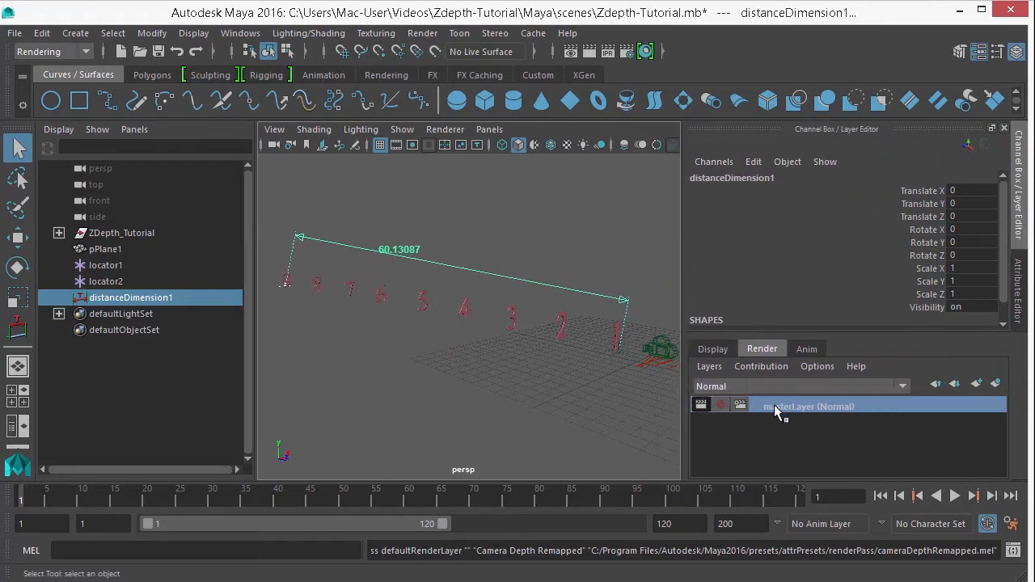
Open the masterLayer menu to add a Camera Depth Remapped render pass
right_click(776, 405)
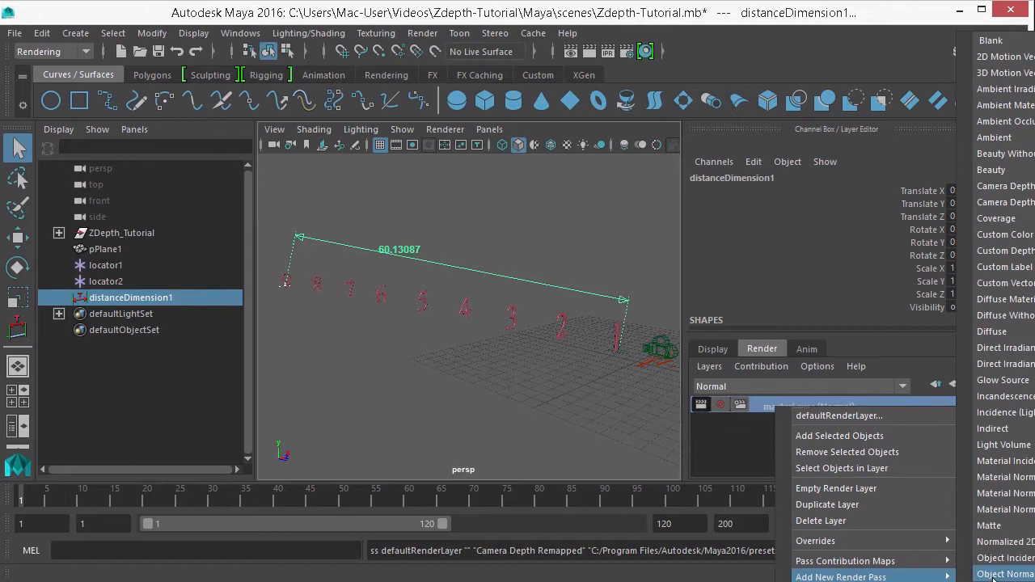
mouse_move(1006, 202)
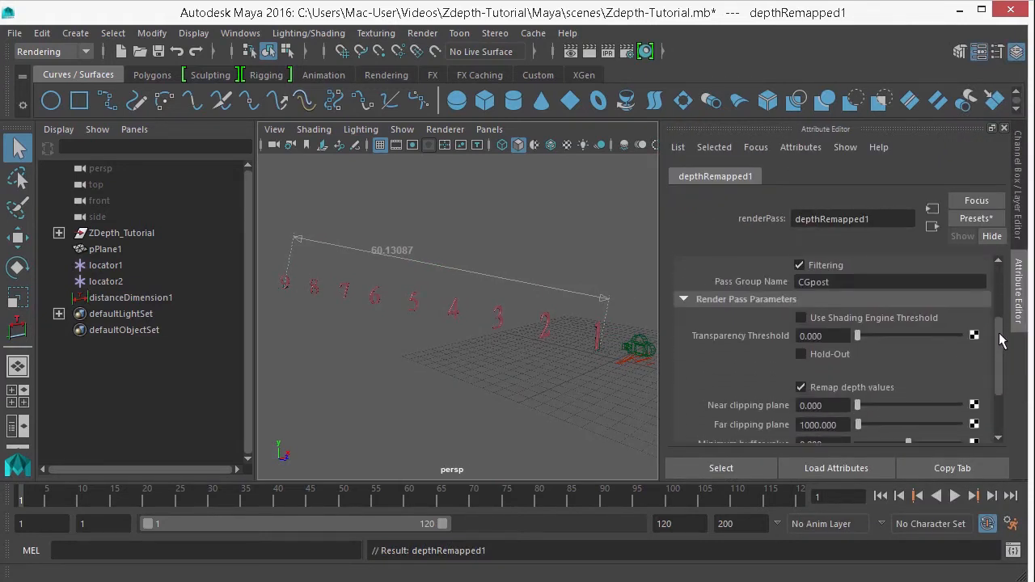
Set the depthRemapped1 pass's far clipping plane to 60
scroll(down, 3)
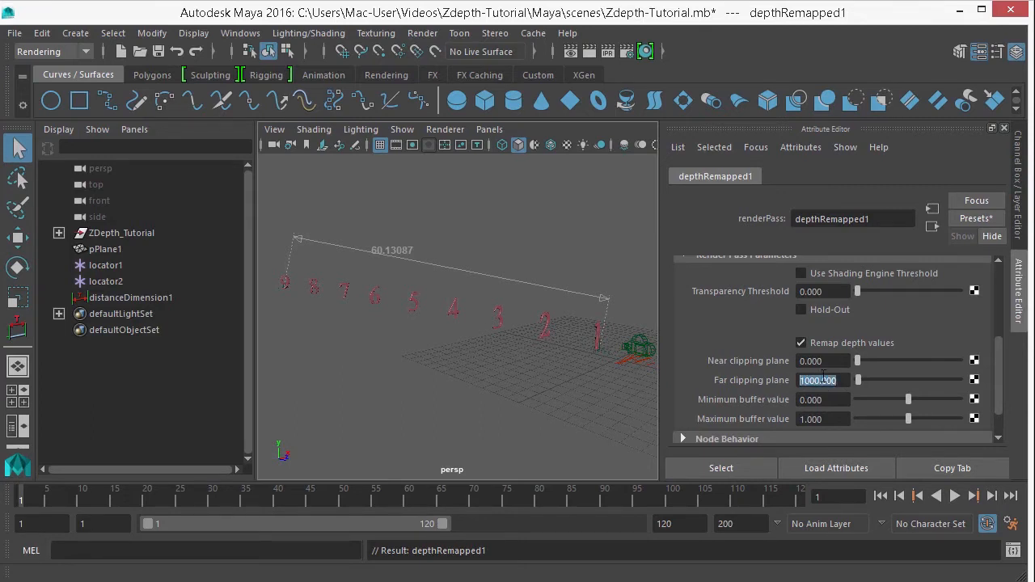
text(60)
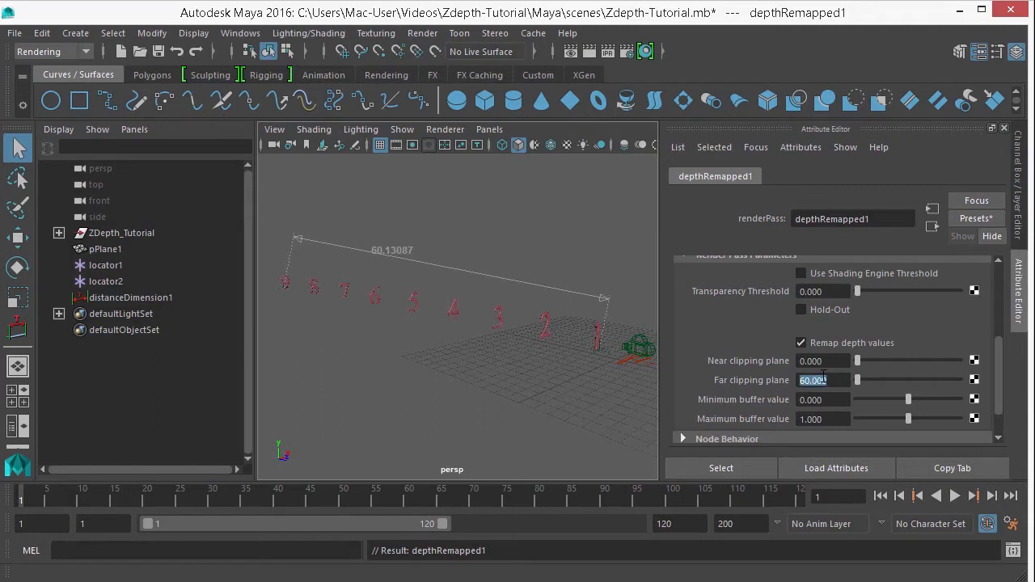
mouse_move(632, 51)
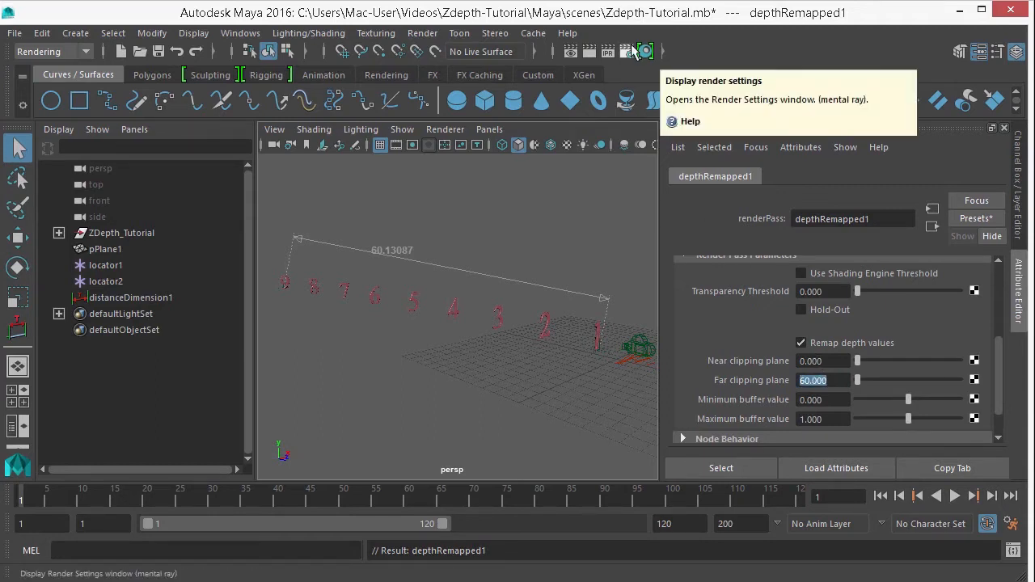
Review the render settings: OpenEXR output named Tutorial, rendered from camera1
click(648, 51)
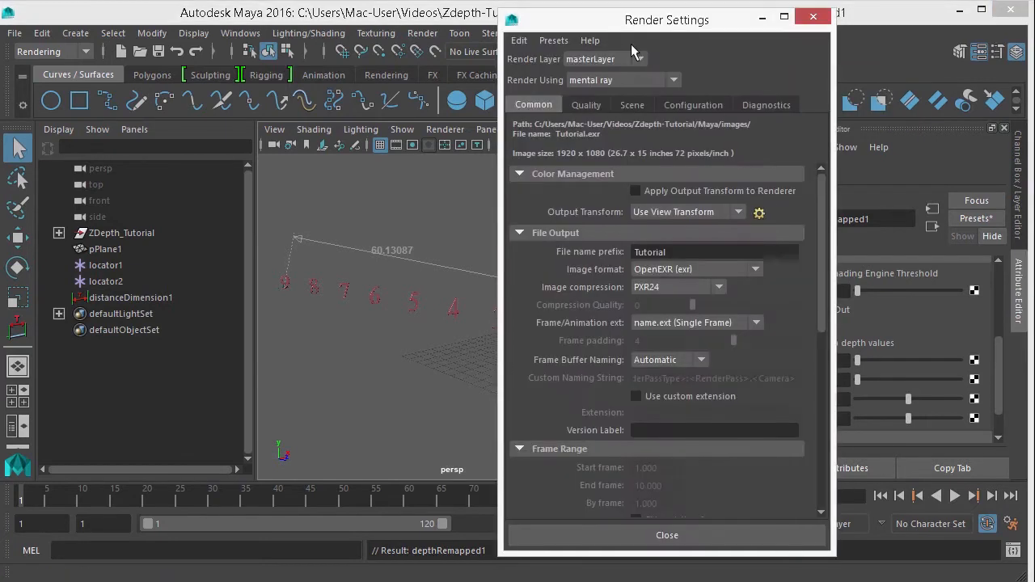
mouse_move(825, 206)
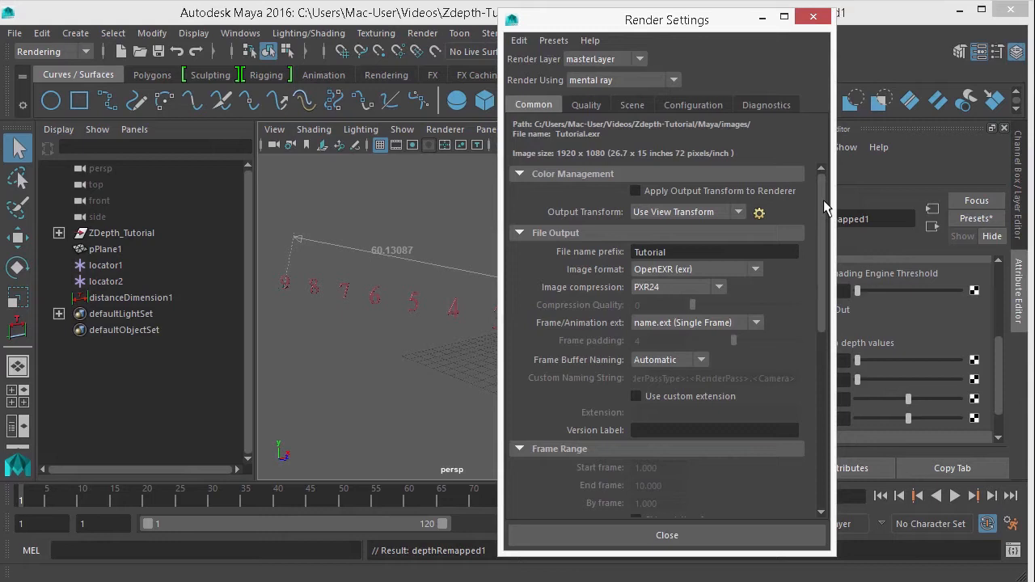
scroll(down, 3)
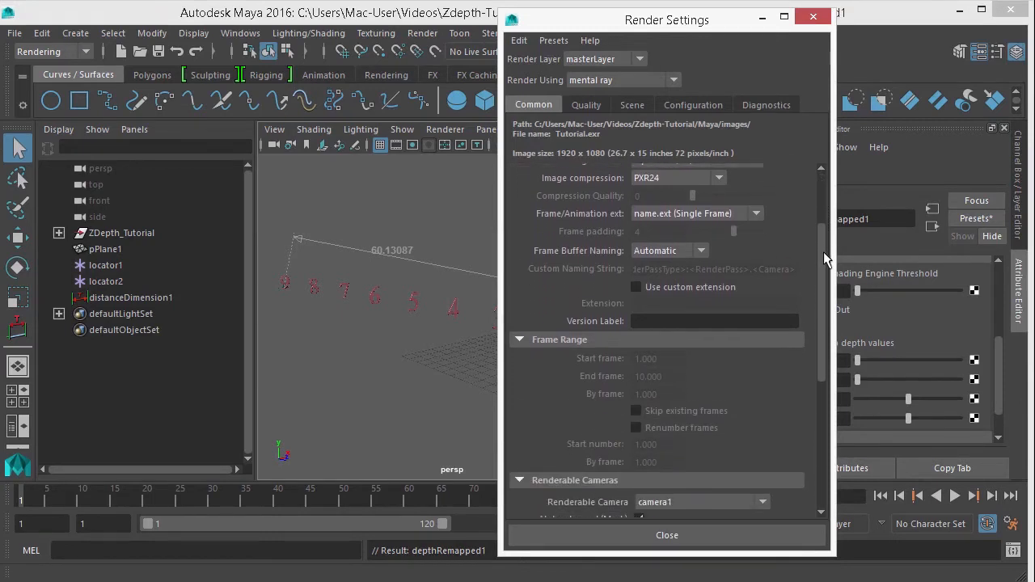
scroll(down, 3)
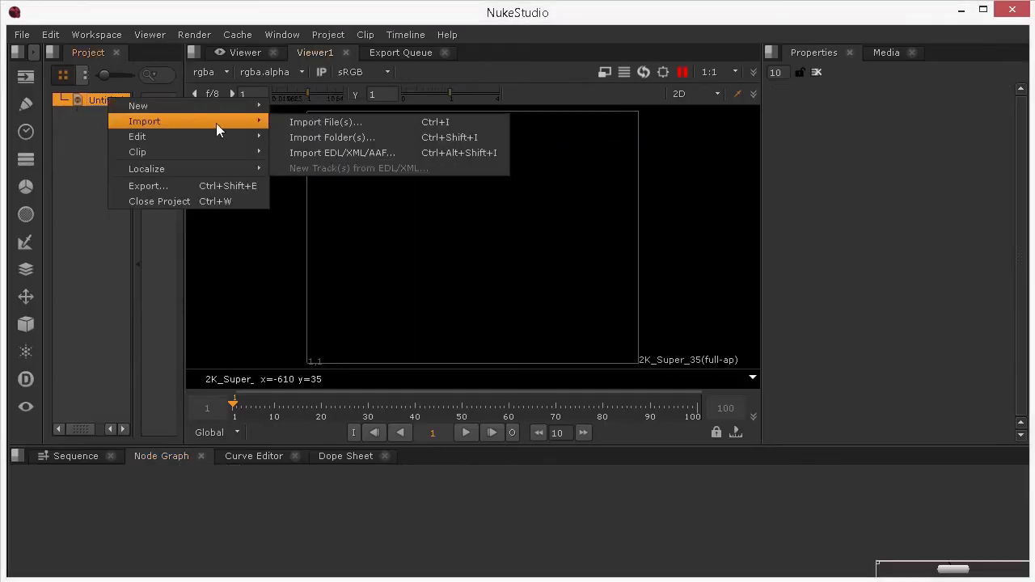
Import Tutorial.exr and show its Read node image in the viewer
click(324, 121)
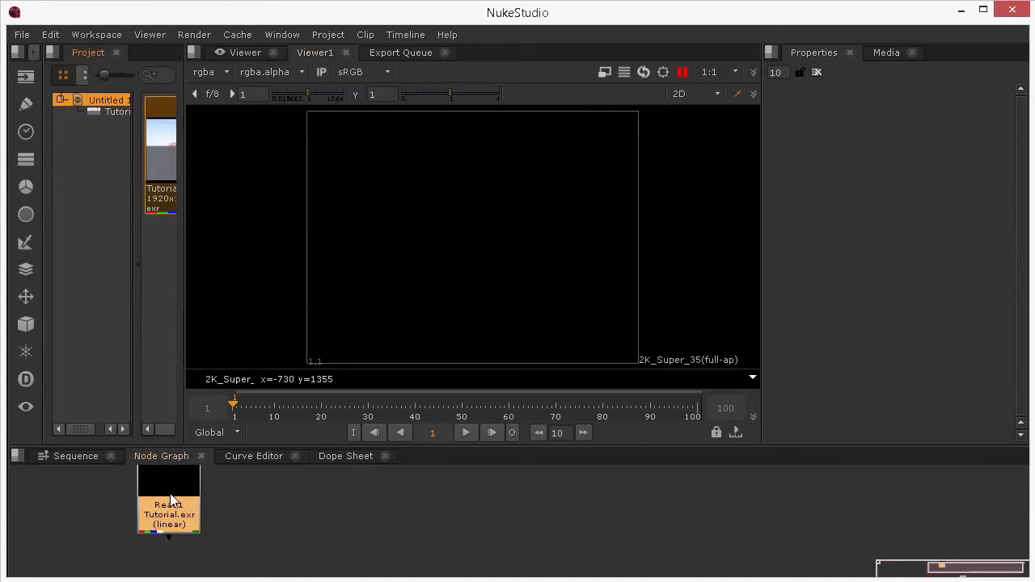
double_click(169, 506)
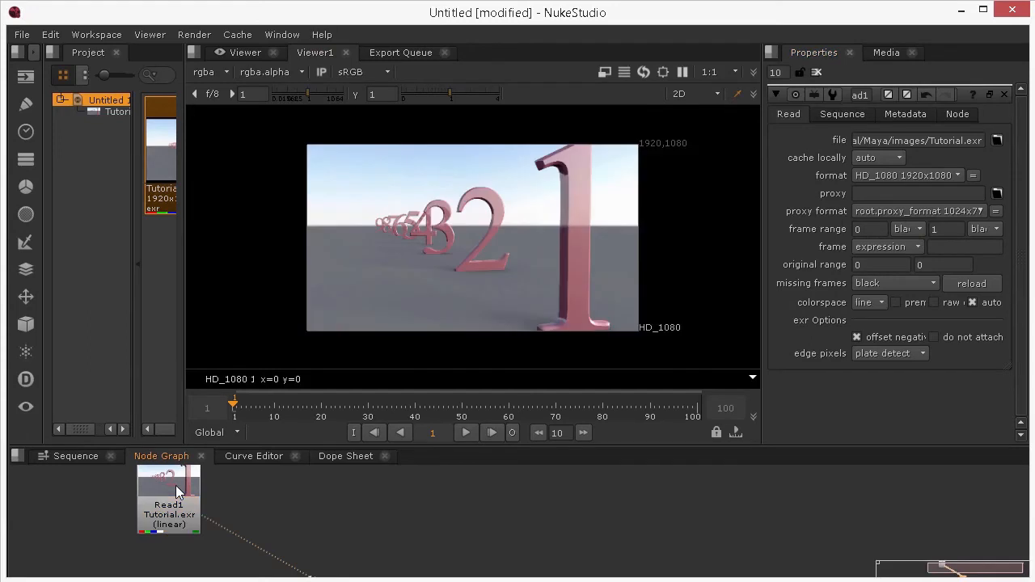
mouse_move(340, 524)
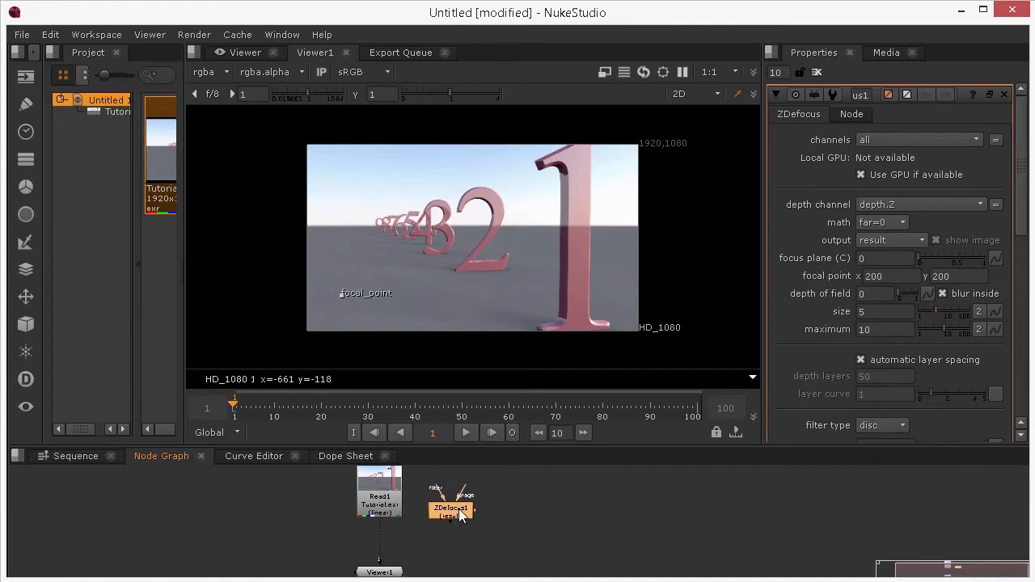
Connect ZDefocus below Read1 and place its focal point on the number 1
drag(451, 509, 385, 548)
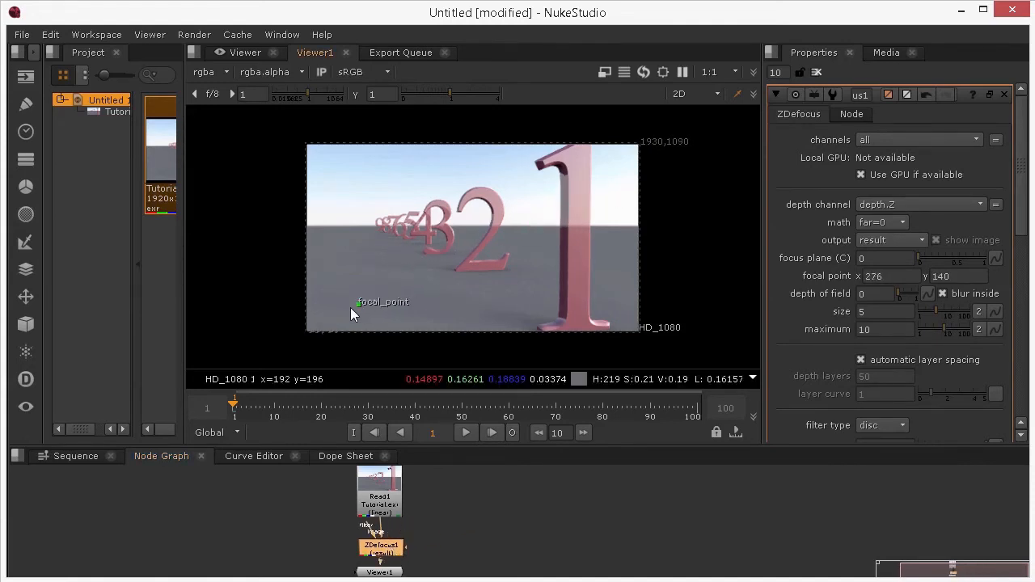
drag(358, 302, 504, 249)
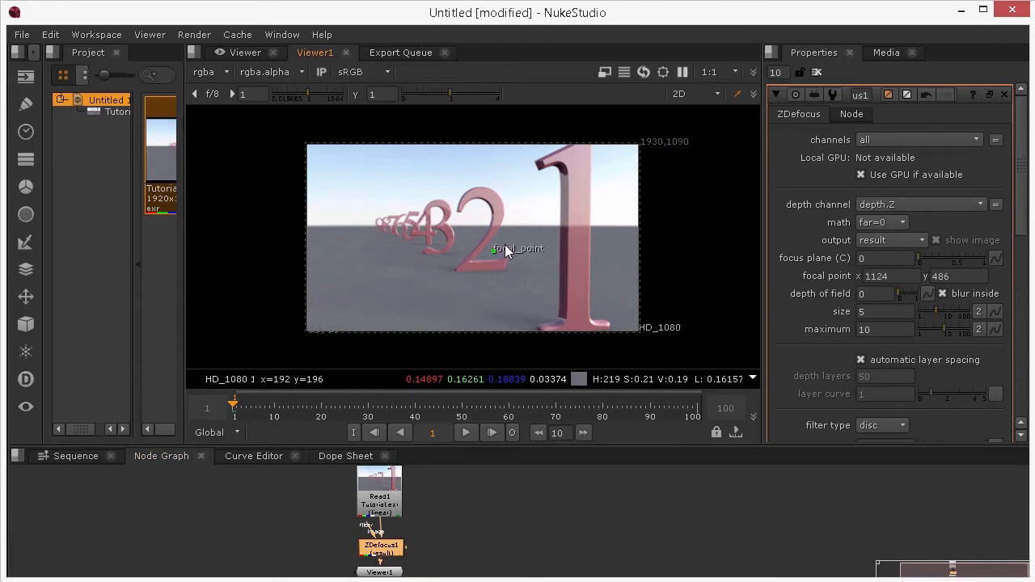
drag(506, 248, 579, 204)
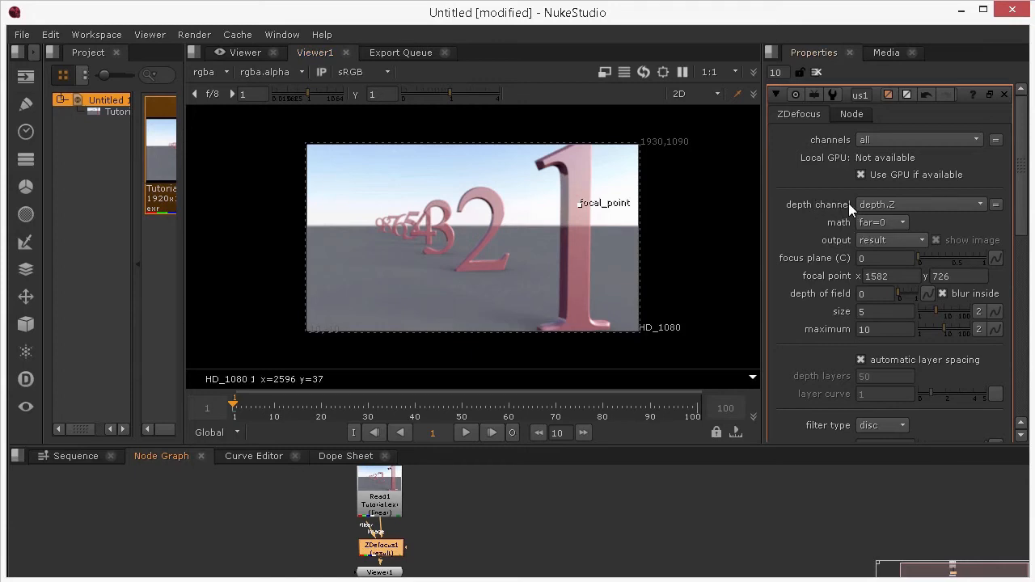
Use depth channel CAMZ_depthRemapped1_camera1 and move the focal point onto the number 3
click(918, 204)
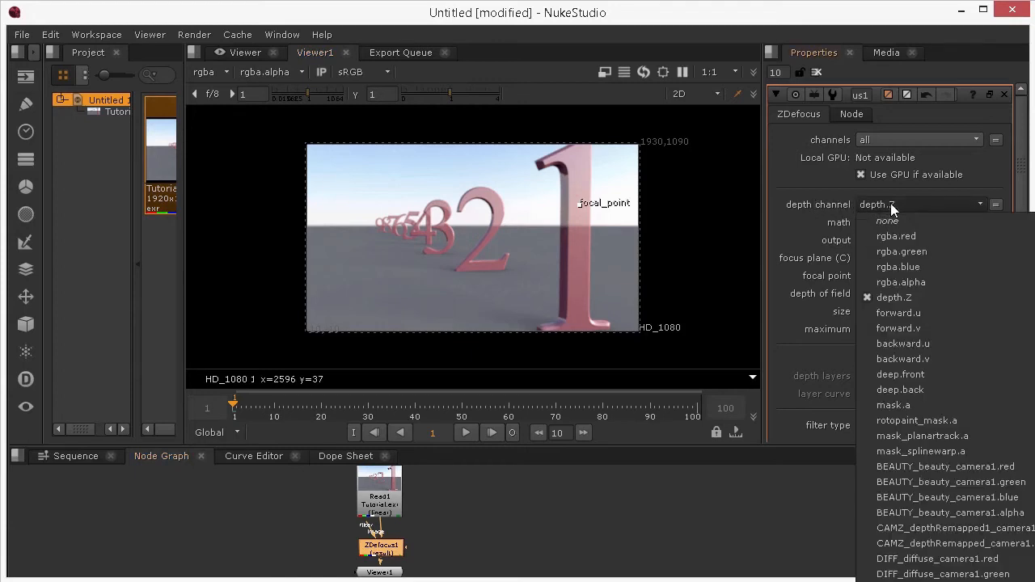
mouse_move(974, 493)
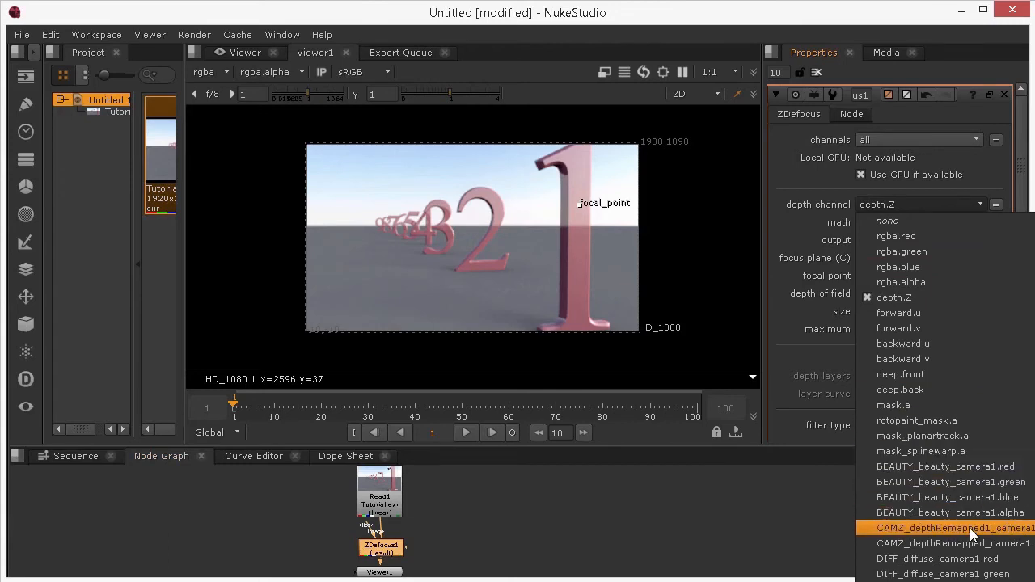
click(972, 530)
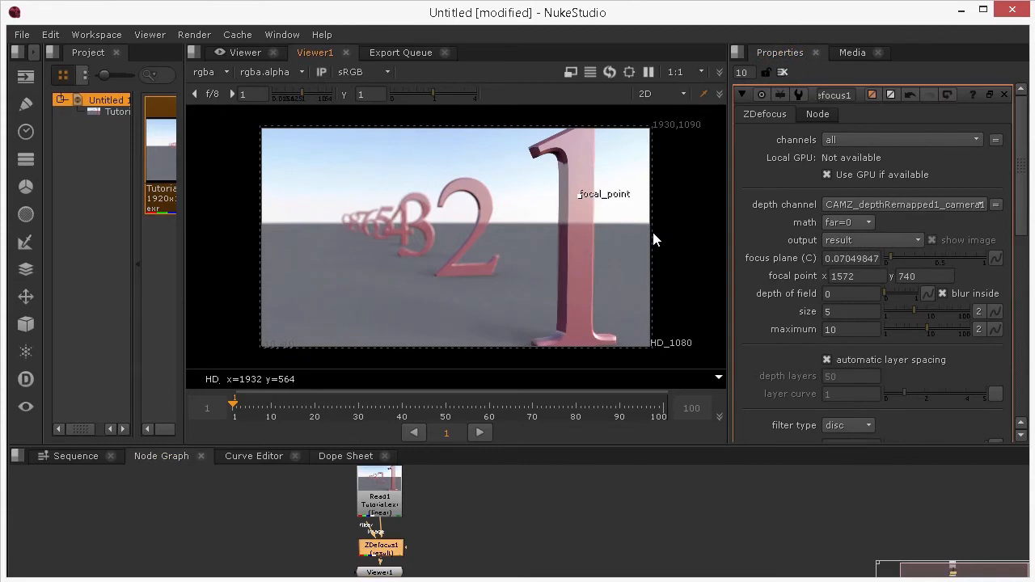
mouse_move(587, 234)
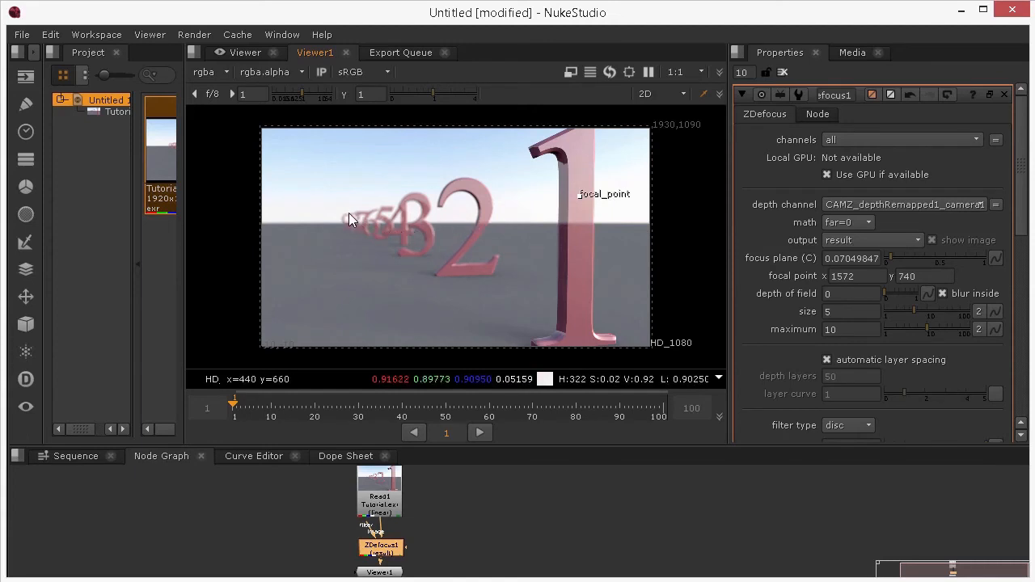
mouse_move(296, 229)
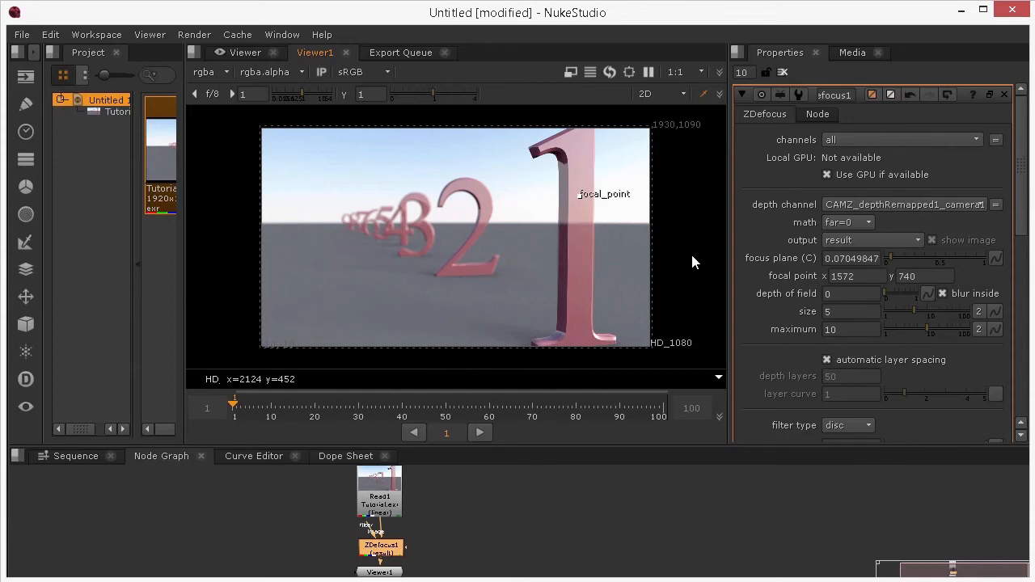
mouse_move(689, 260)
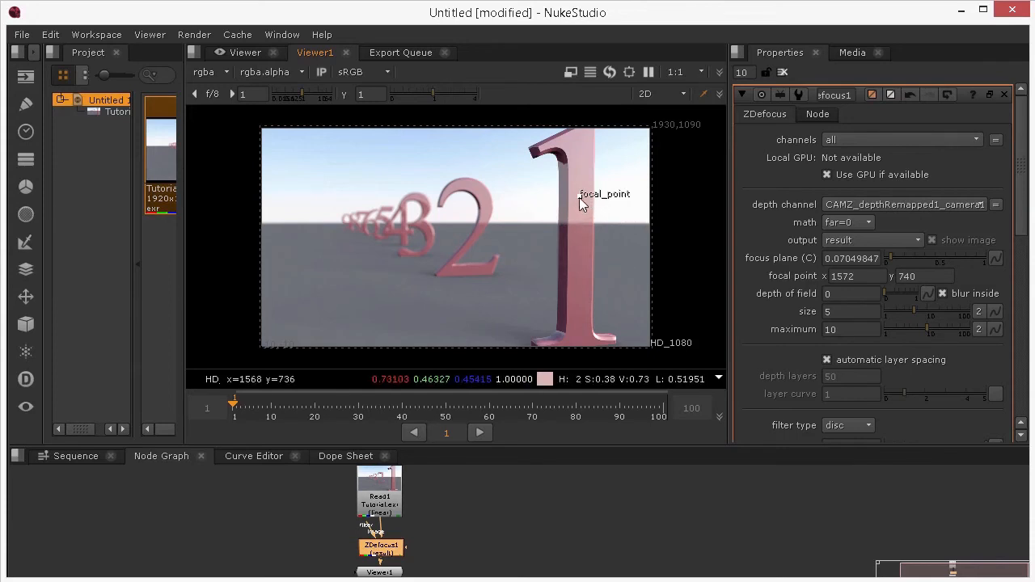
drag(582, 200, 404, 240)
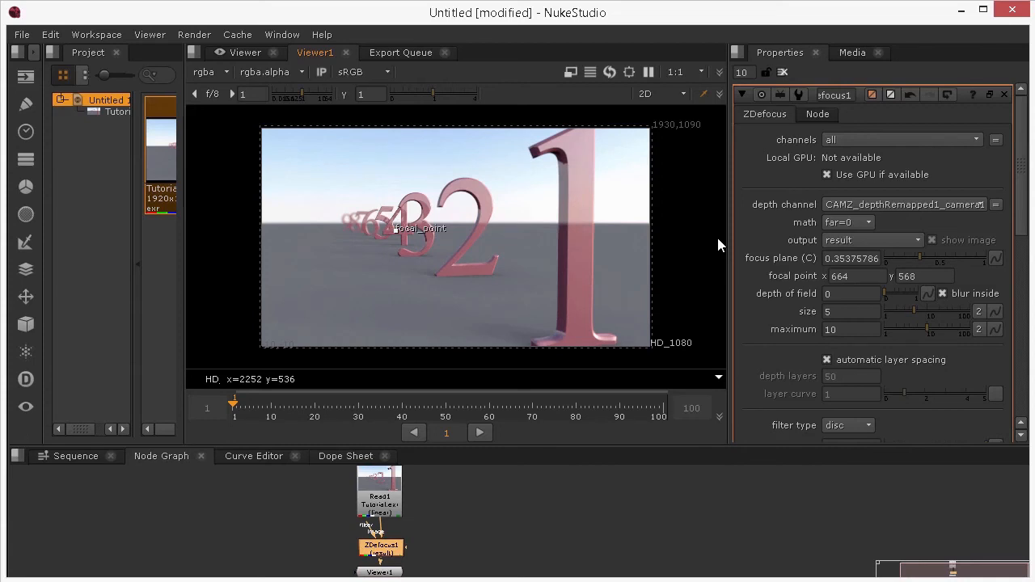
mouse_move(849, 311)
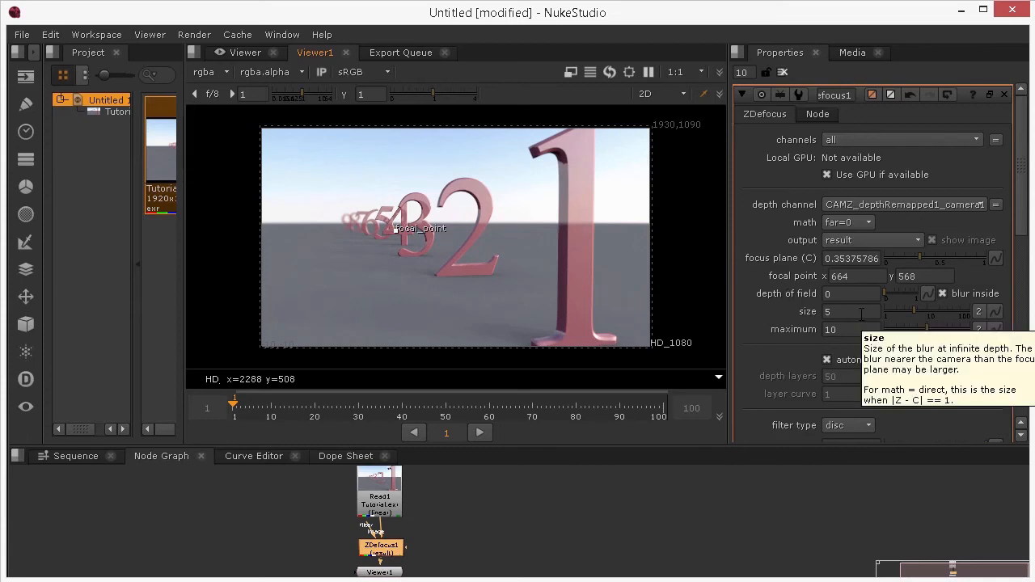
Set ZDefocus size to 20 and focus on the distant number 8
click(849, 312)
text(20)
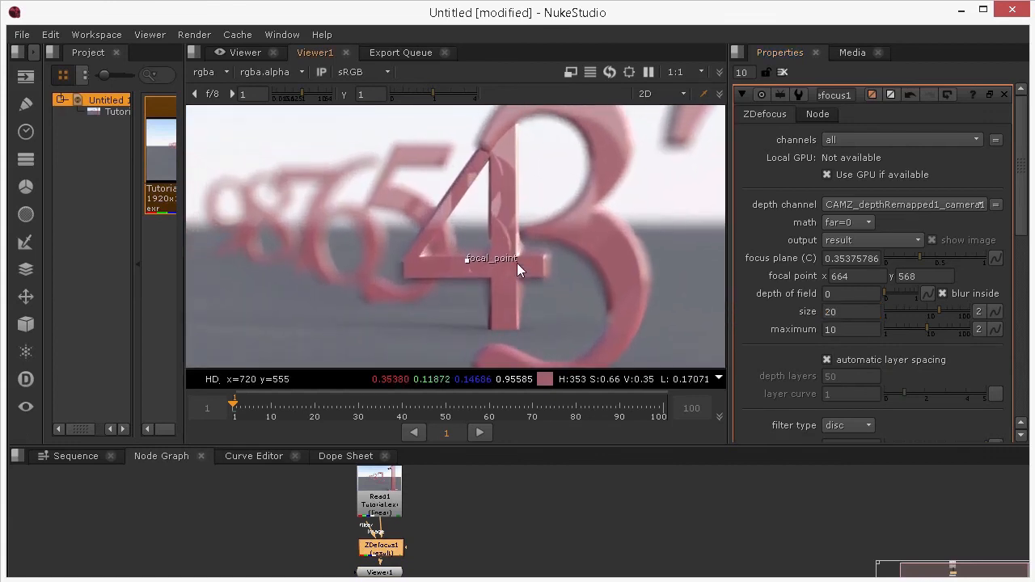
mouse_move(476, 232)
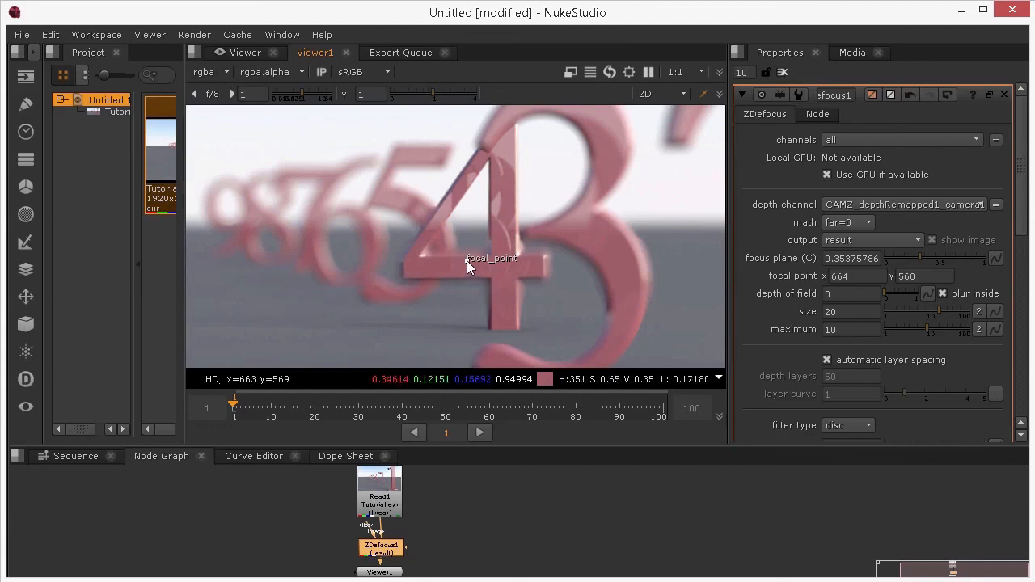
drag(469, 267, 283, 235)
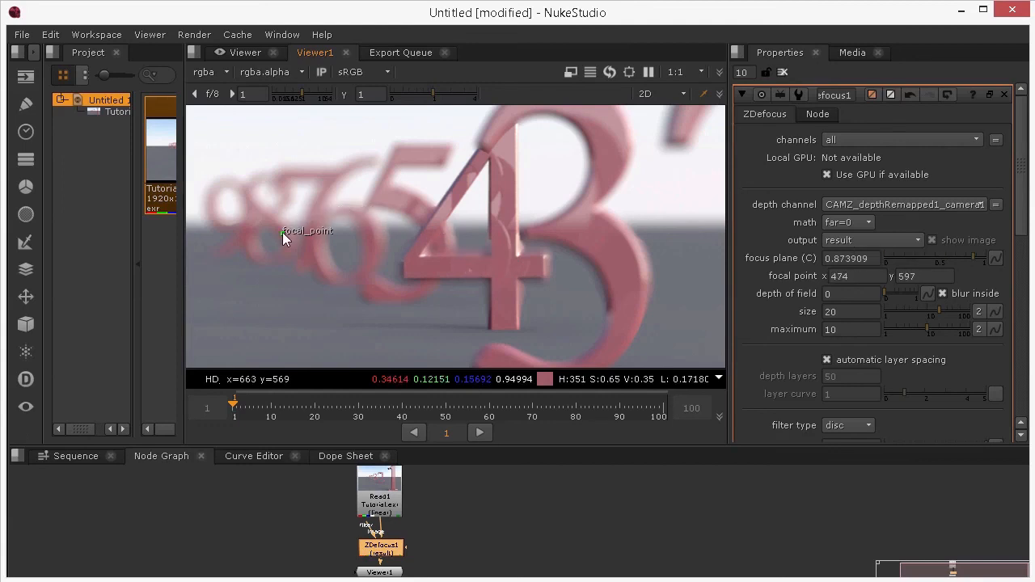
drag(283, 239, 288, 233)
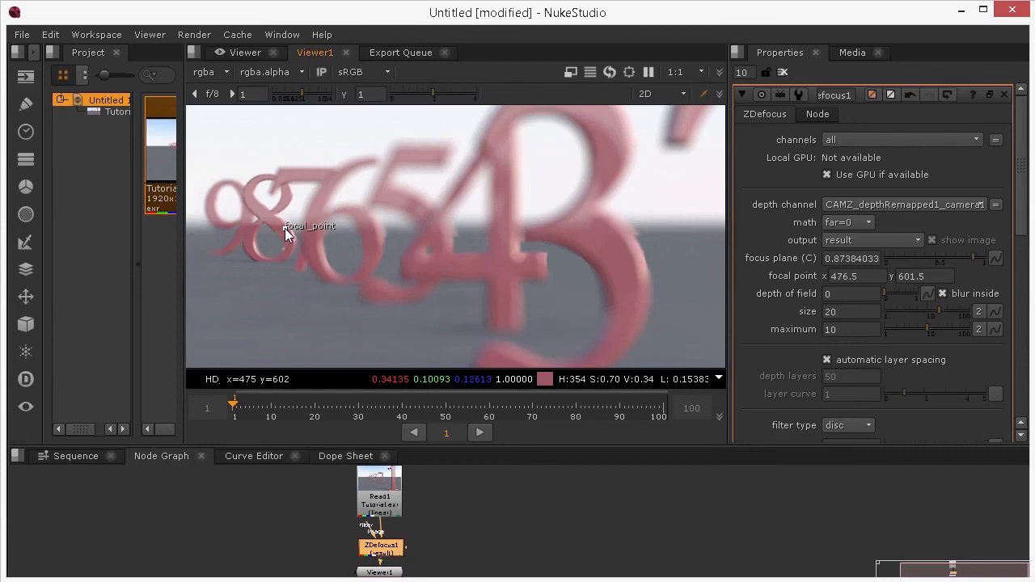